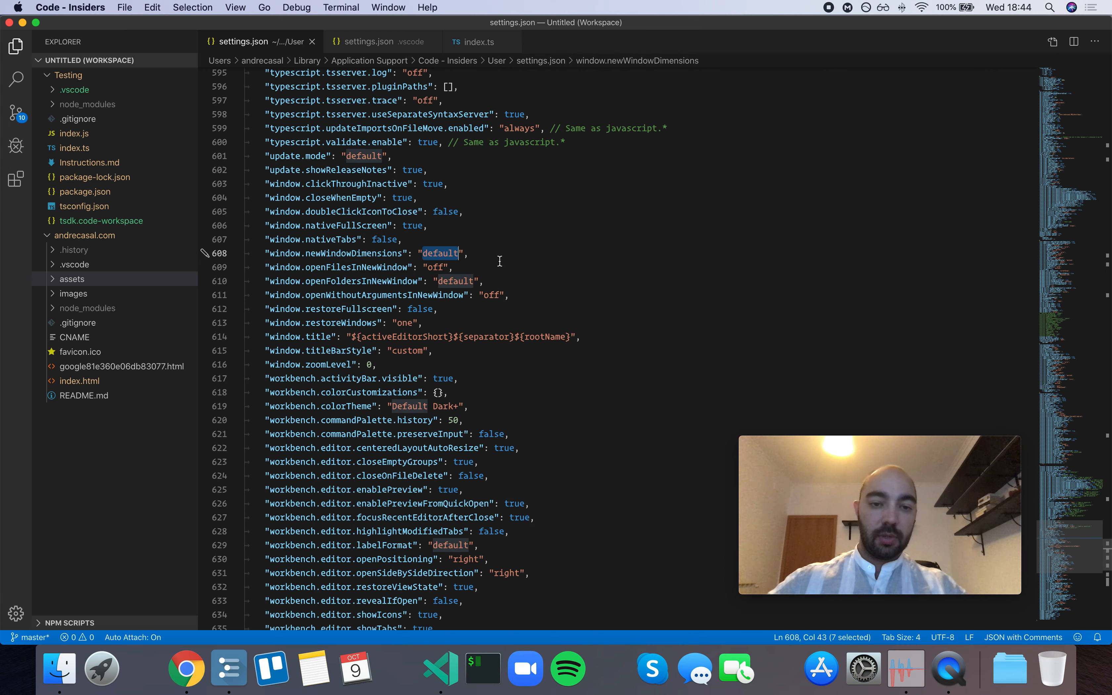
Set window.newWindowDimensions to "default" from the suggested options.
key("delete")
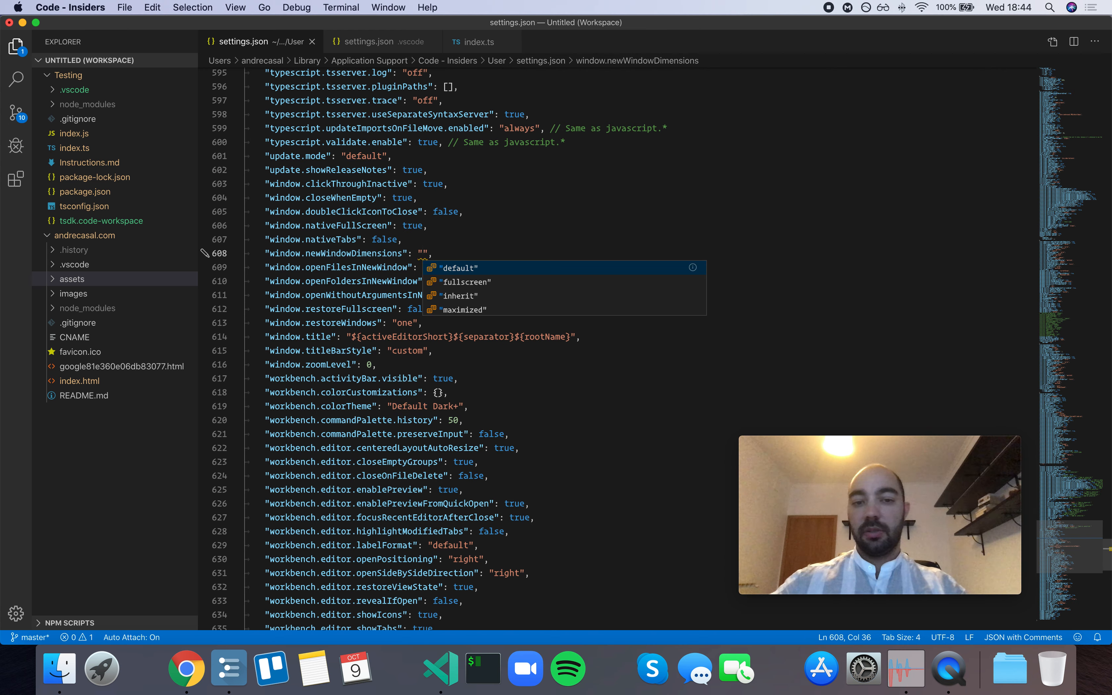
left_click(457, 269)
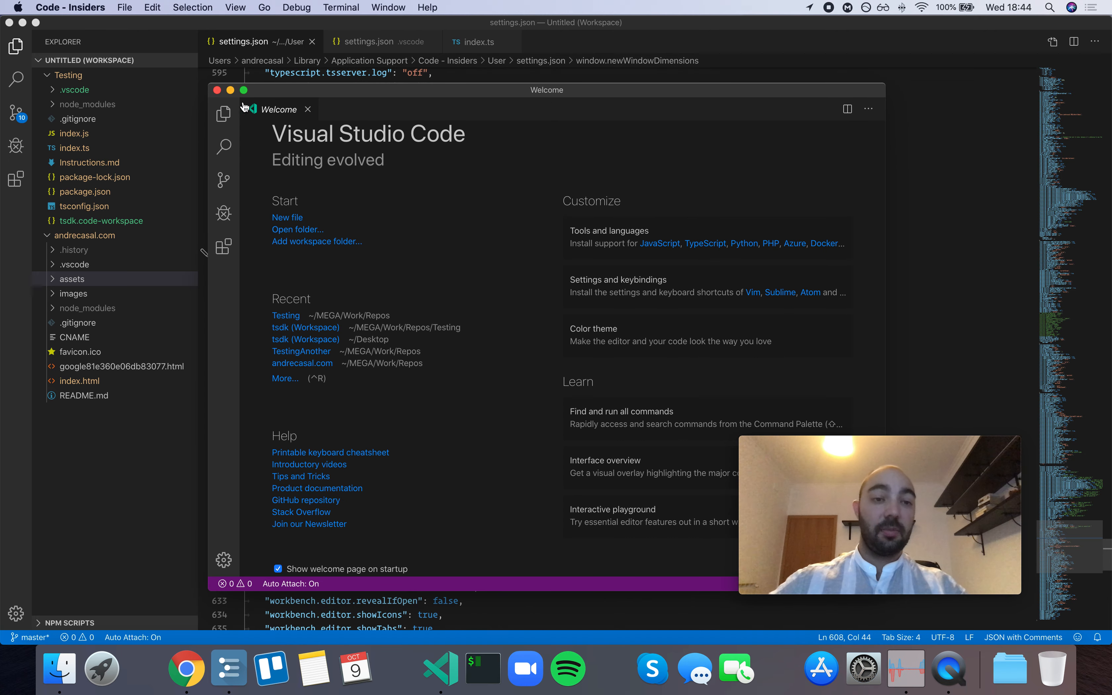
Close the test window and set window.newWindowDimensions to "fullscreen".
left_click(307, 109)
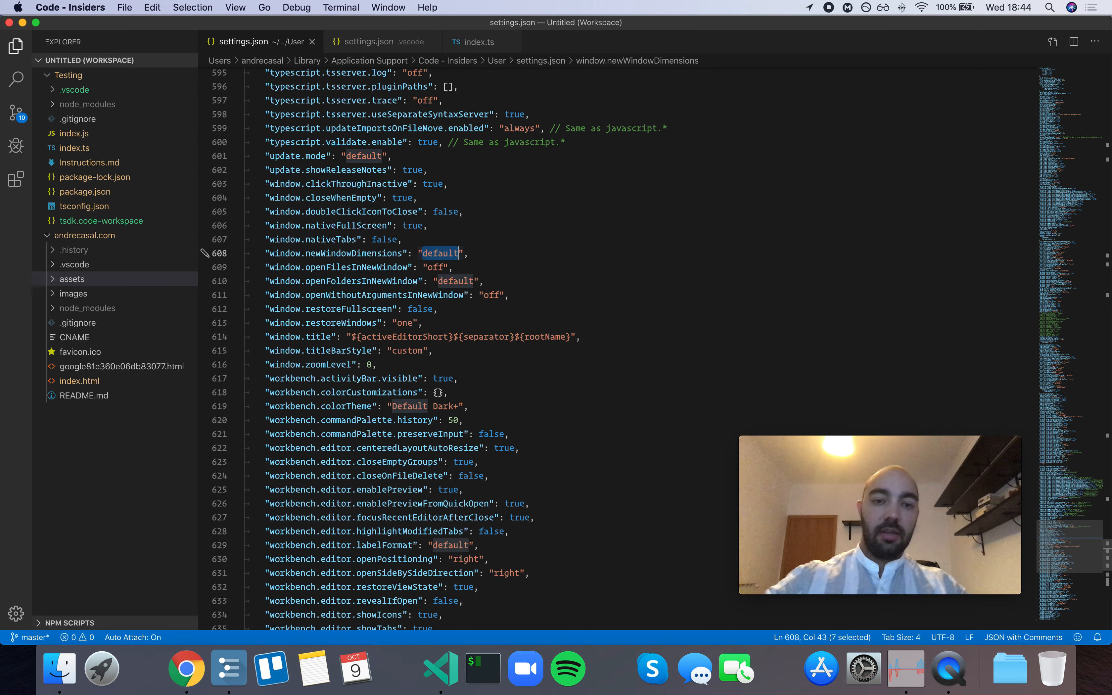
type("fullscreen")
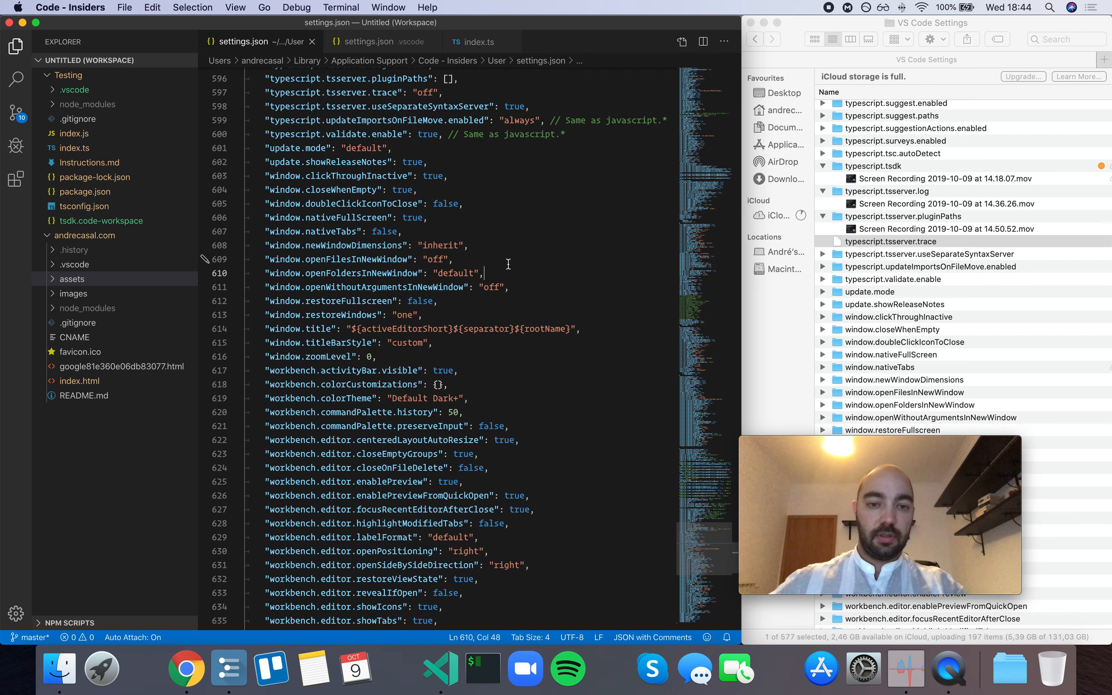
Select the current window.newWindowDimensions value so it can be replaced.
double_click(440, 246)
type("maximized")
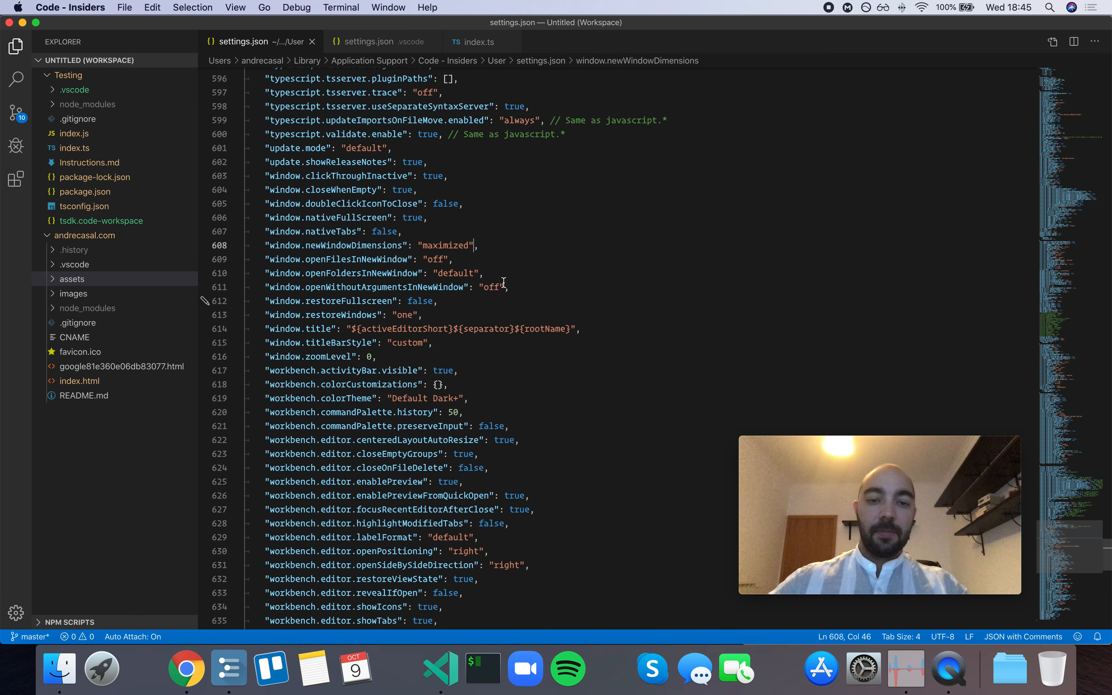
Set window.newWindowDimensions back to "inherit" after trying "maximized".
type("inherit")
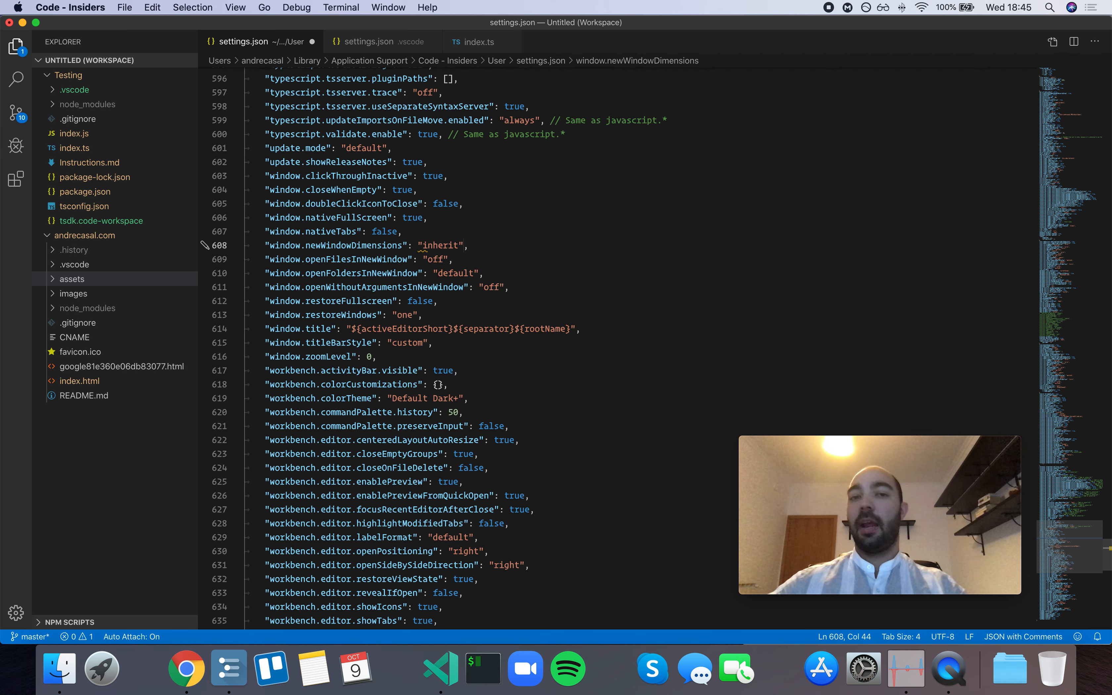